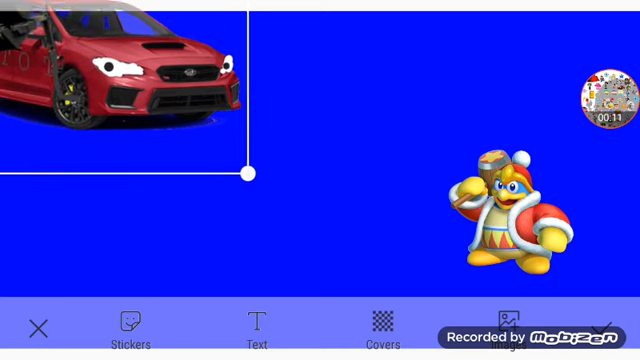
Drag the red car sticker from the upper left toward the centre of the blue background
{"action": "left_click_drag", "start_coordinate": [248, 172], "coordinate": [318, 212]}
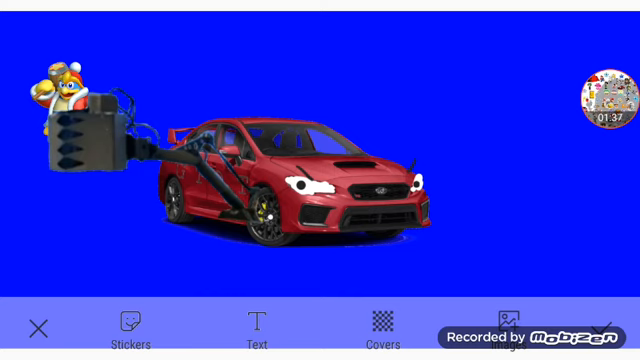
Delete the red car sticker so King Dedede remains alone on the background
{"action": "left_click", "coordinate": [602, 96]}
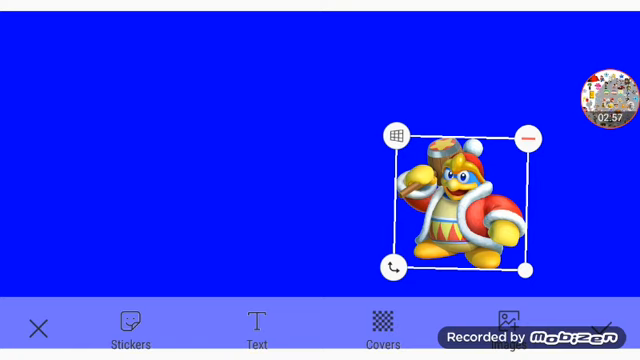
Drag King Dedede from the right side to the top left, then to the top centre
{"action": "left_click_drag", "start_coordinate": [456, 200], "coordinate": [290, 204]}
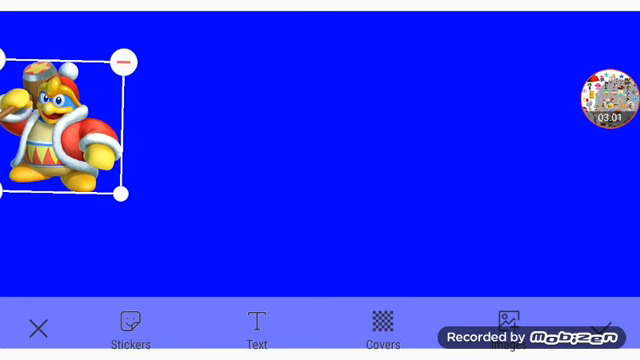
{"action": "left_click_drag", "start_coordinate": [62, 124], "coordinate": [336, 84]}
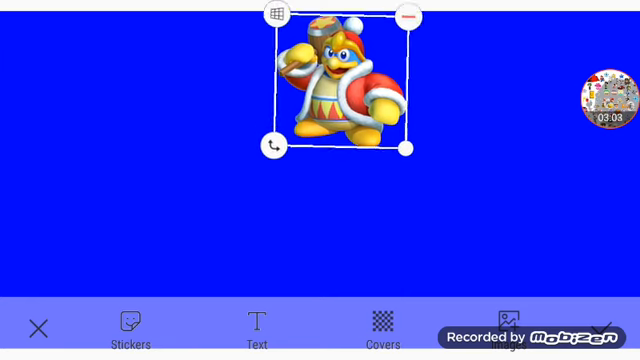